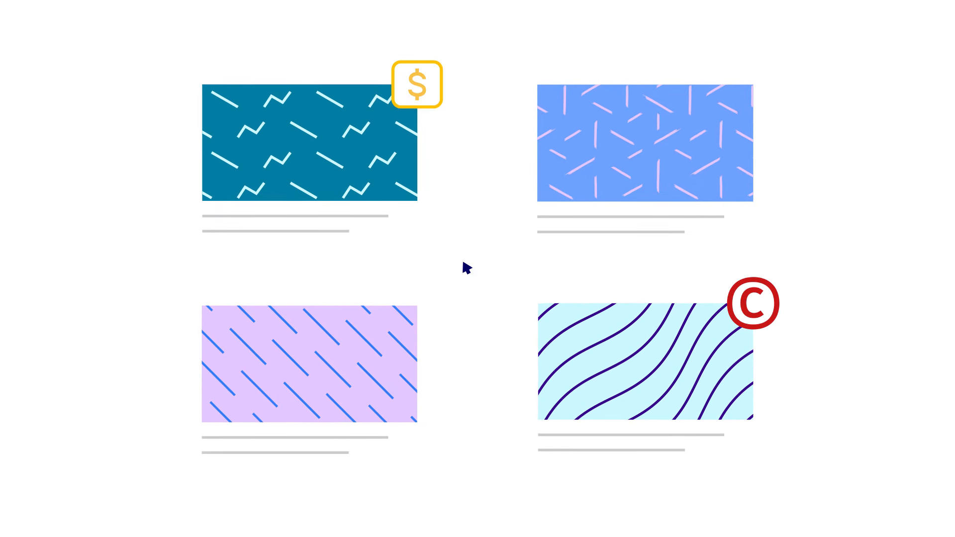
# Review the Copyright and Ad suitability sections on Checks, then save the upload as a draft.
pyautogui.click(309, 147)
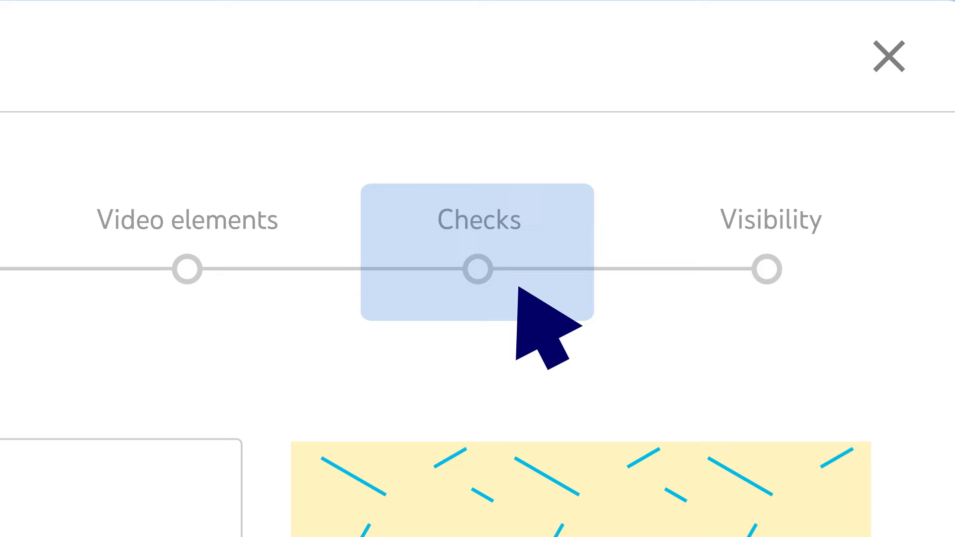
pyautogui.click(478, 268)
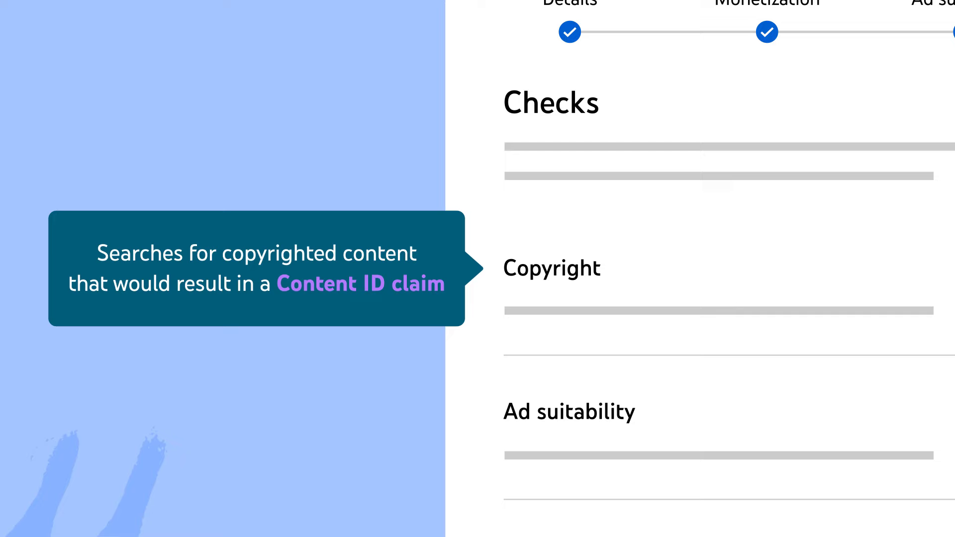
pyautogui.scroll(-3)
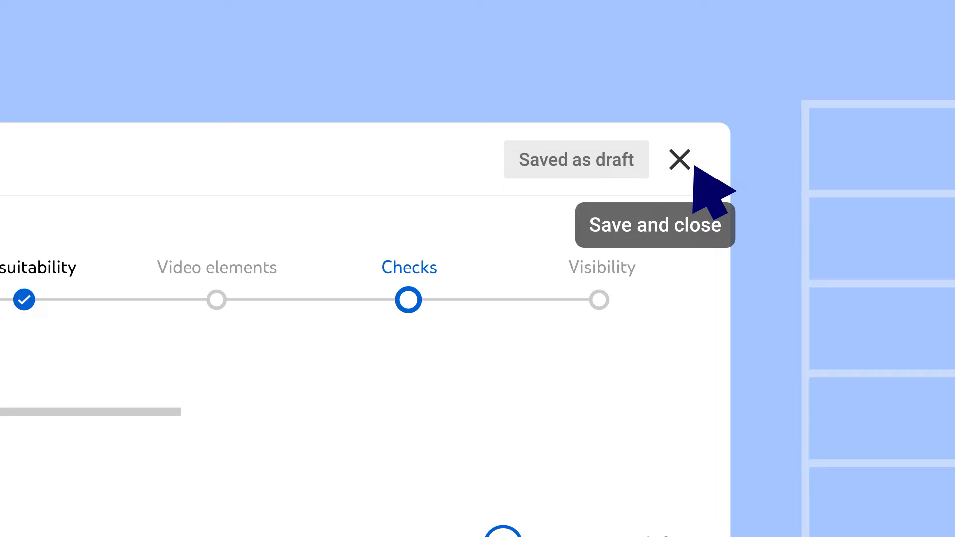
pyautogui.click(679, 159)
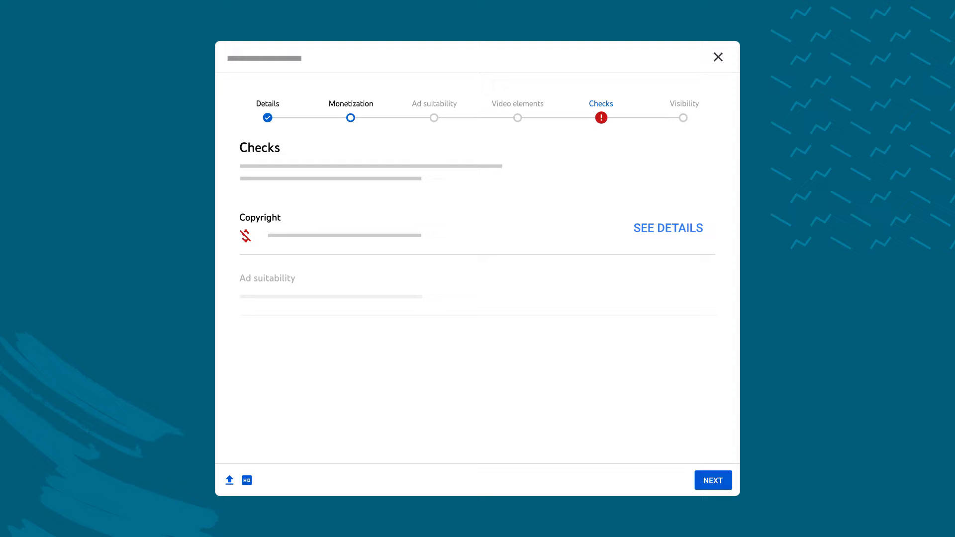
pyautogui.moveTo(661, 243)
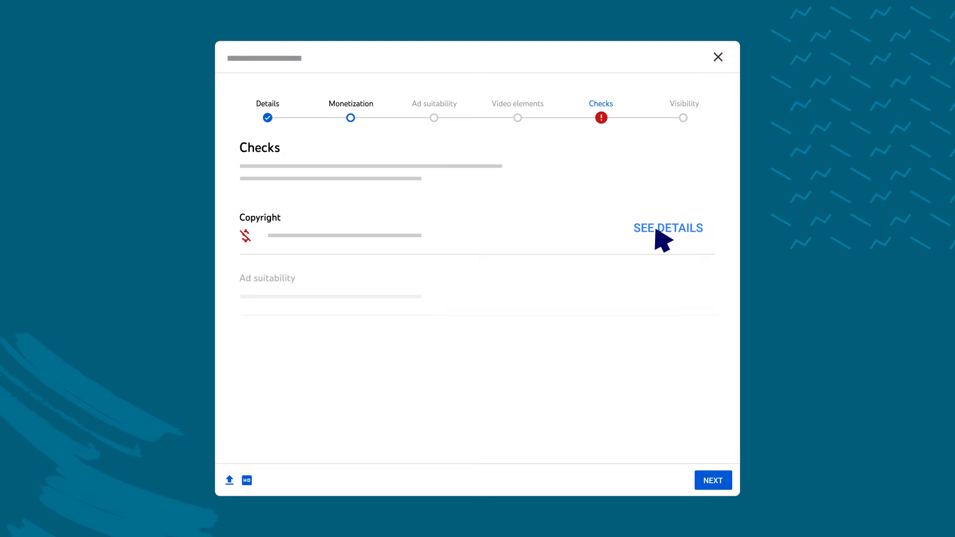
# View the music copyright claim details (0:20 - 1:13) and its resolution options.
pyautogui.click(668, 228)
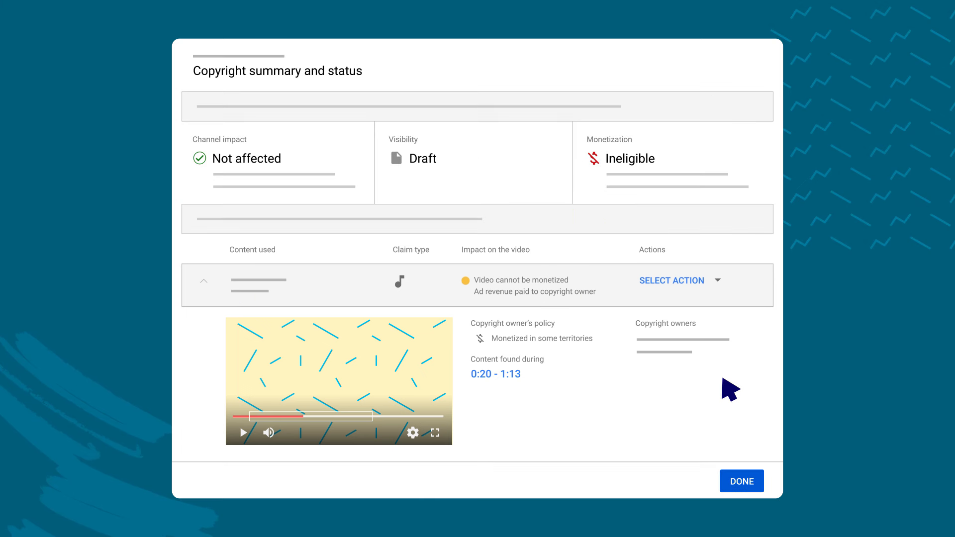
pyautogui.moveTo(726, 295)
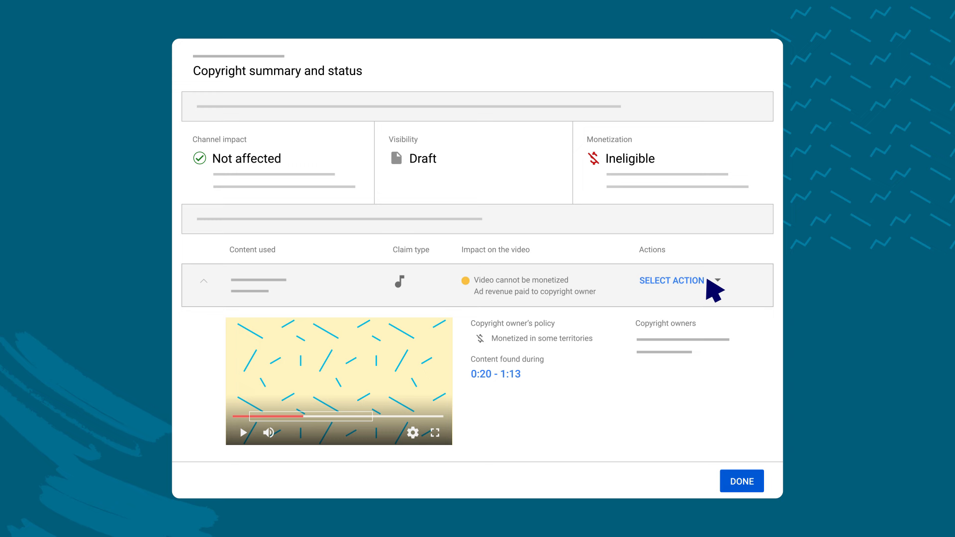
pyautogui.click(670, 280)
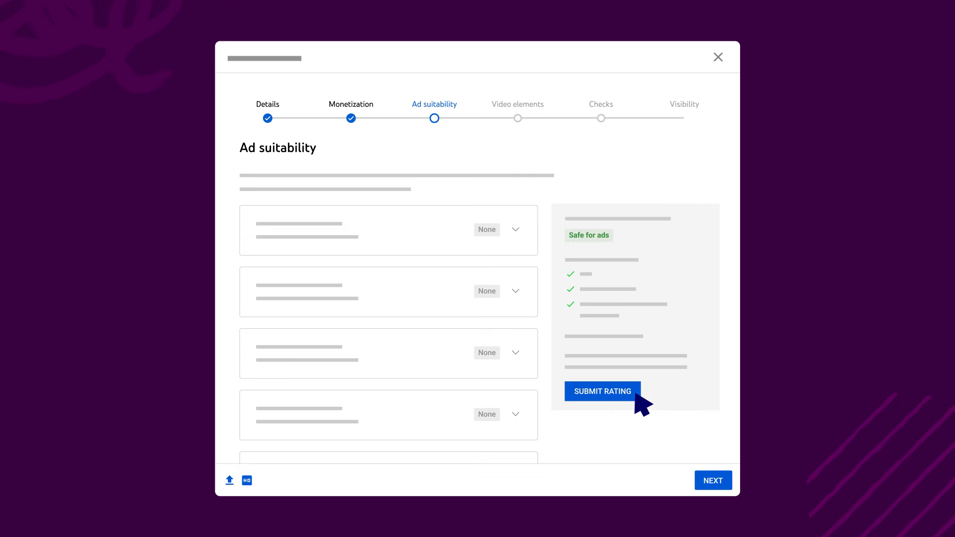
# Submit the Safe for ads rating and return to Checks showing copyright cleared.
pyautogui.click(603, 391)
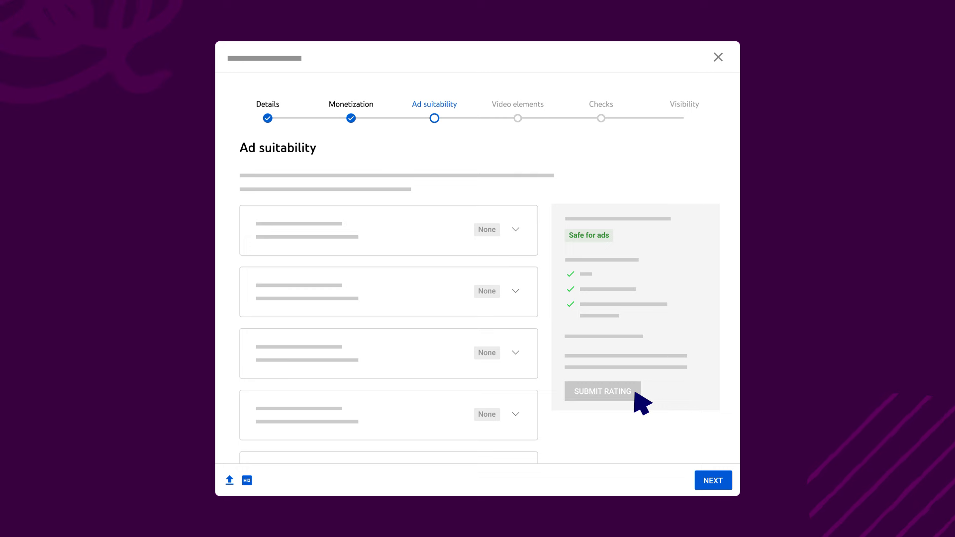
pyautogui.moveTo(602, 113)
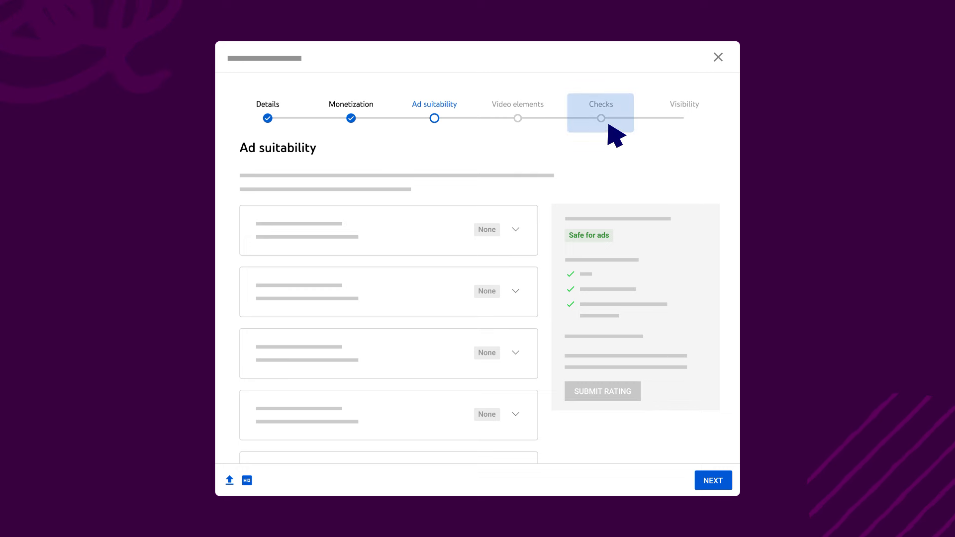
pyautogui.click(600, 113)
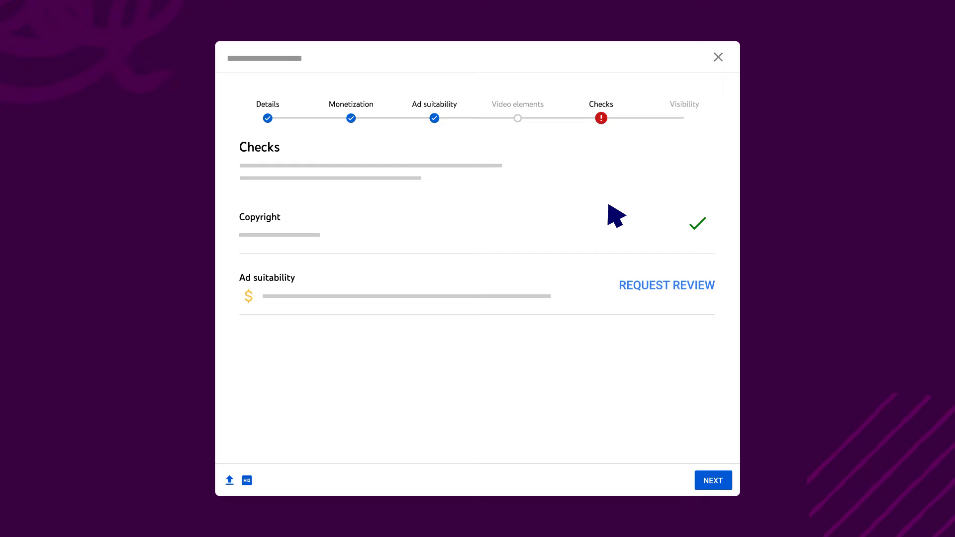
pyautogui.moveTo(674, 298)
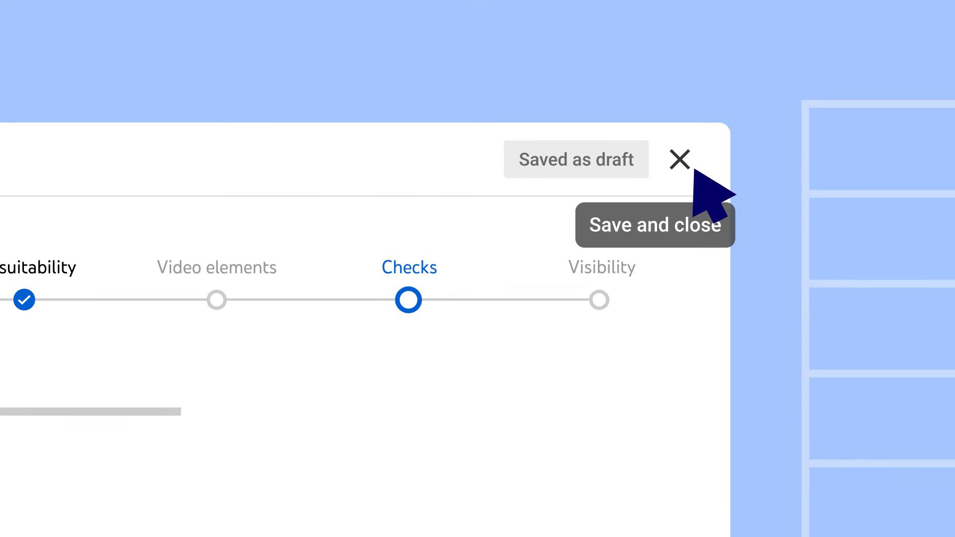
# Save and close the draft, then trigger publish to see the still-checking warning.
pyautogui.click(679, 159)
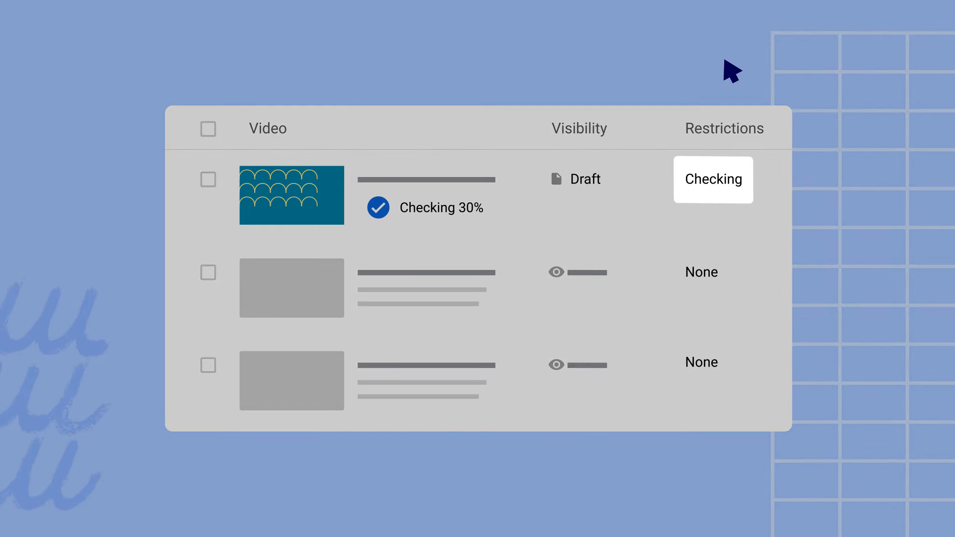
pyautogui.click(713, 180)
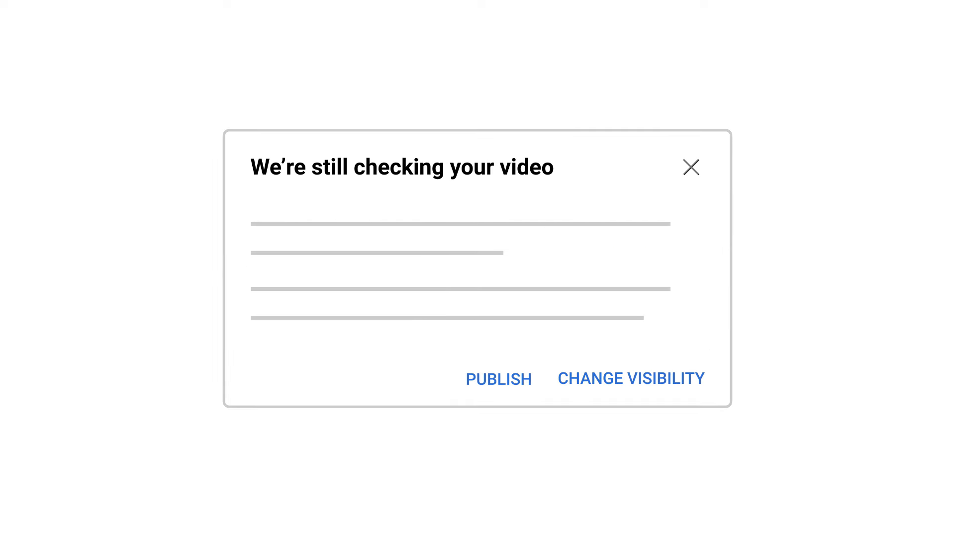